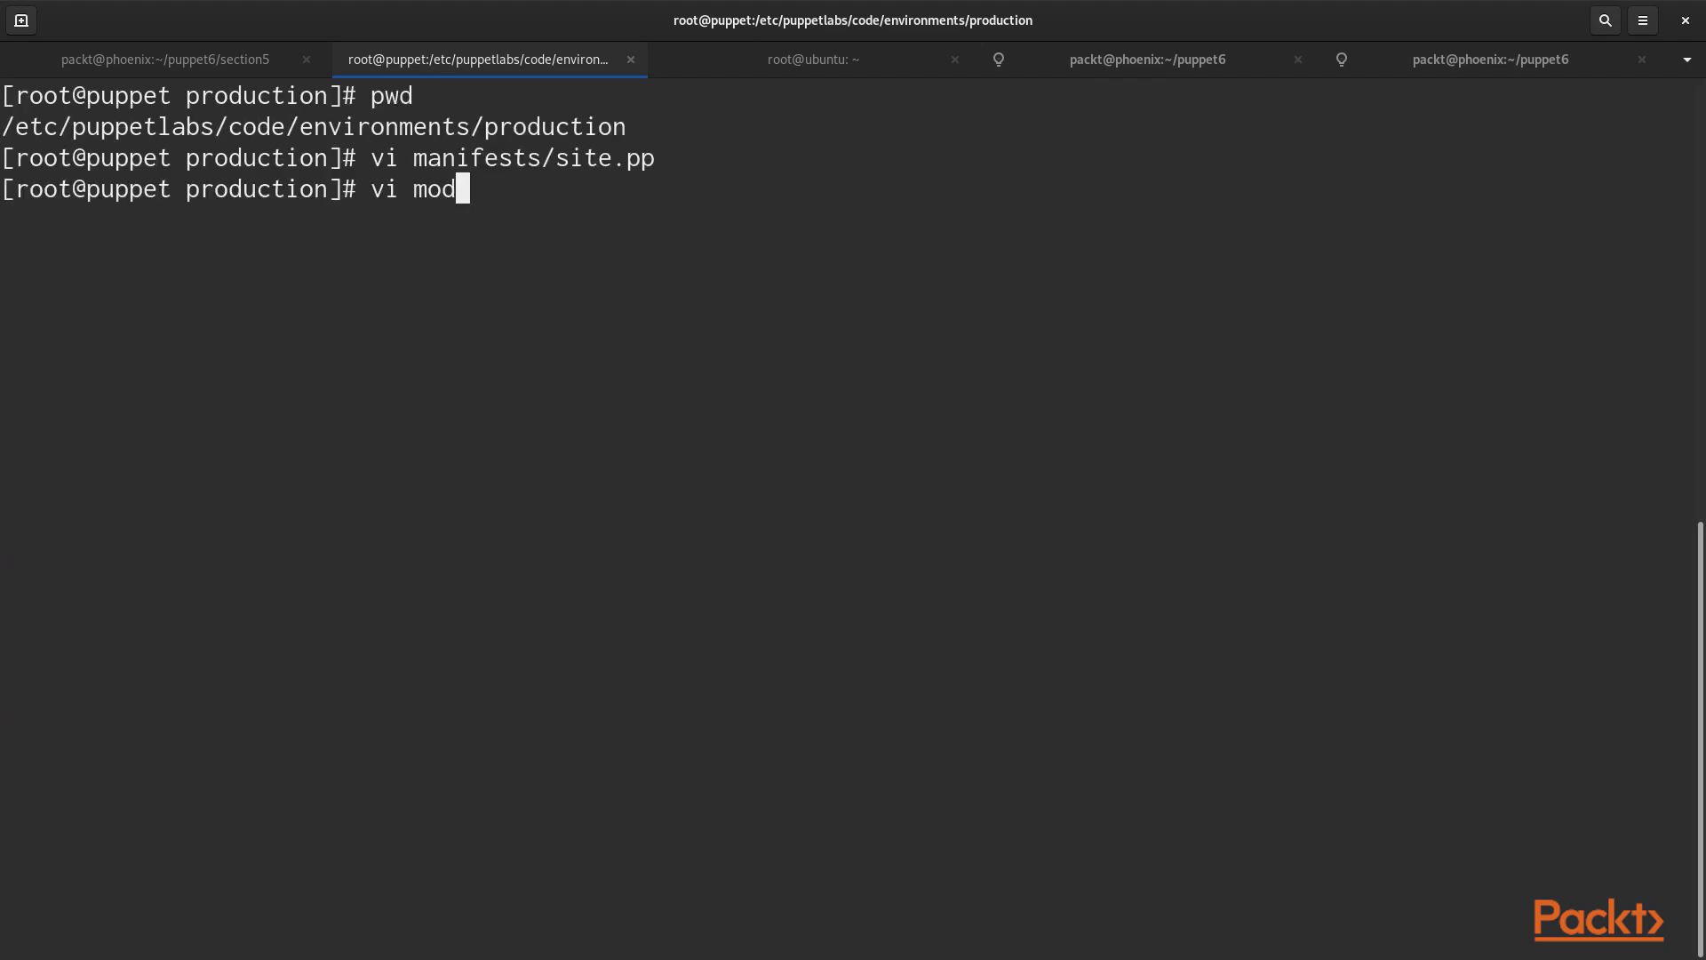
Step: Review the profile apache.pp manifest in vi, then cat modules/profile/templates/index.html.epp
text(ules/role/manifests/apache.pp)
text(vi mod)
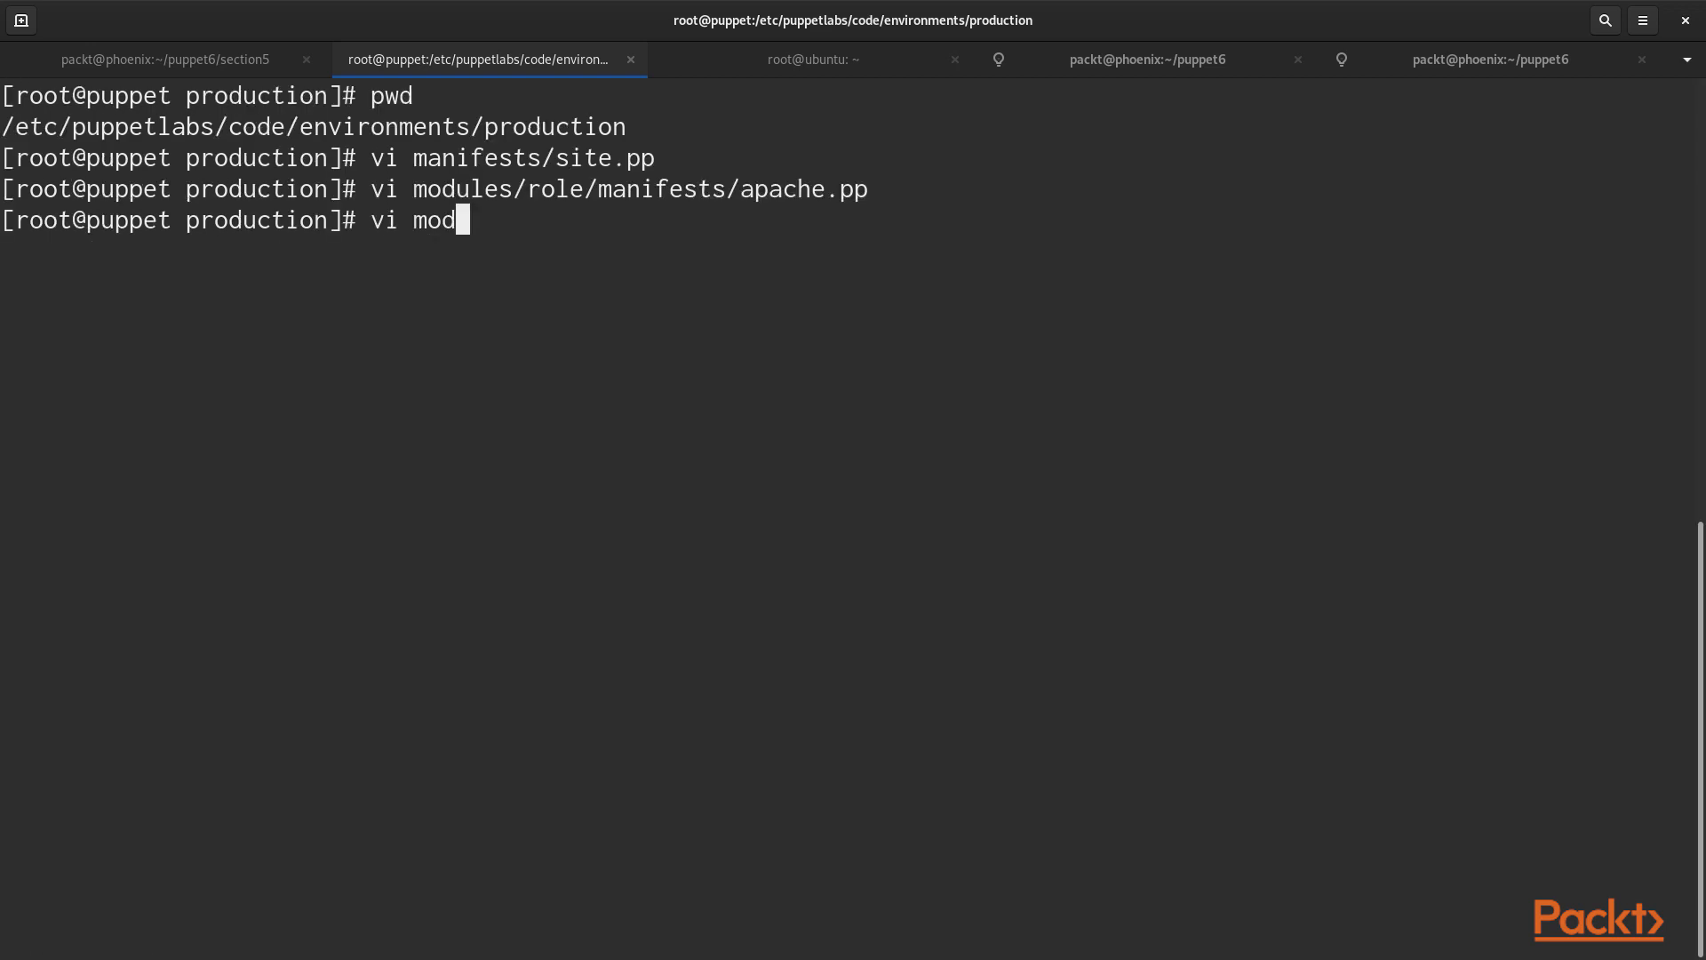
text(ules/profile/manifests/)
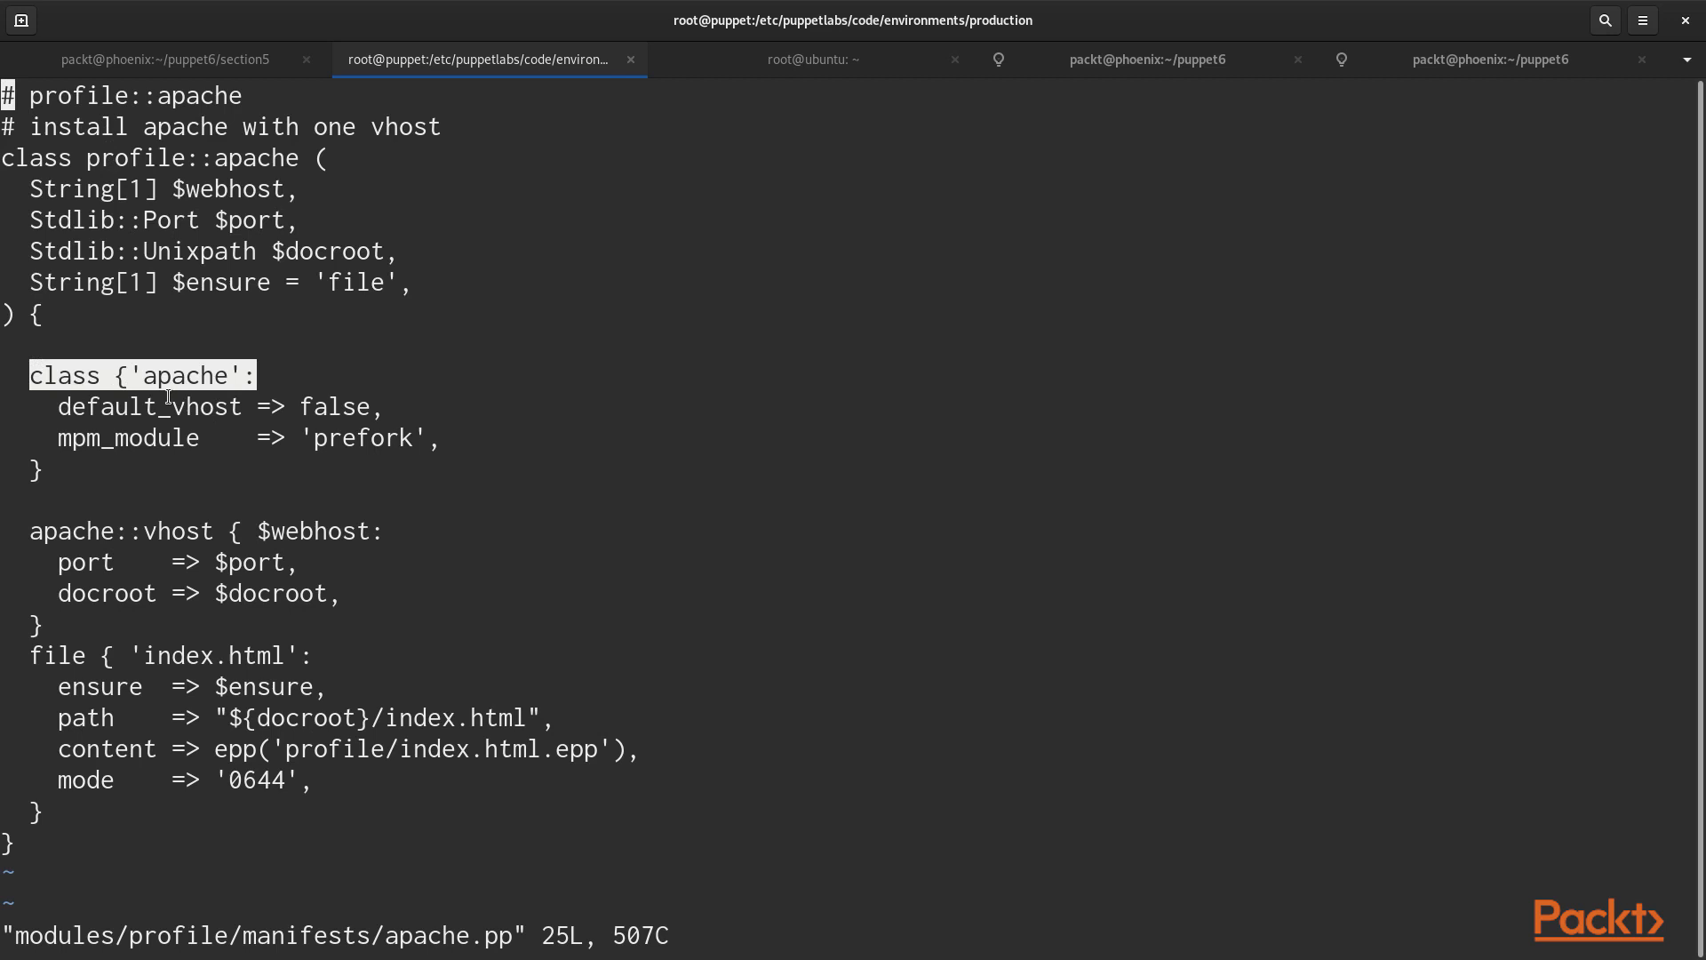
mouse_move(339, 413)
text(l)
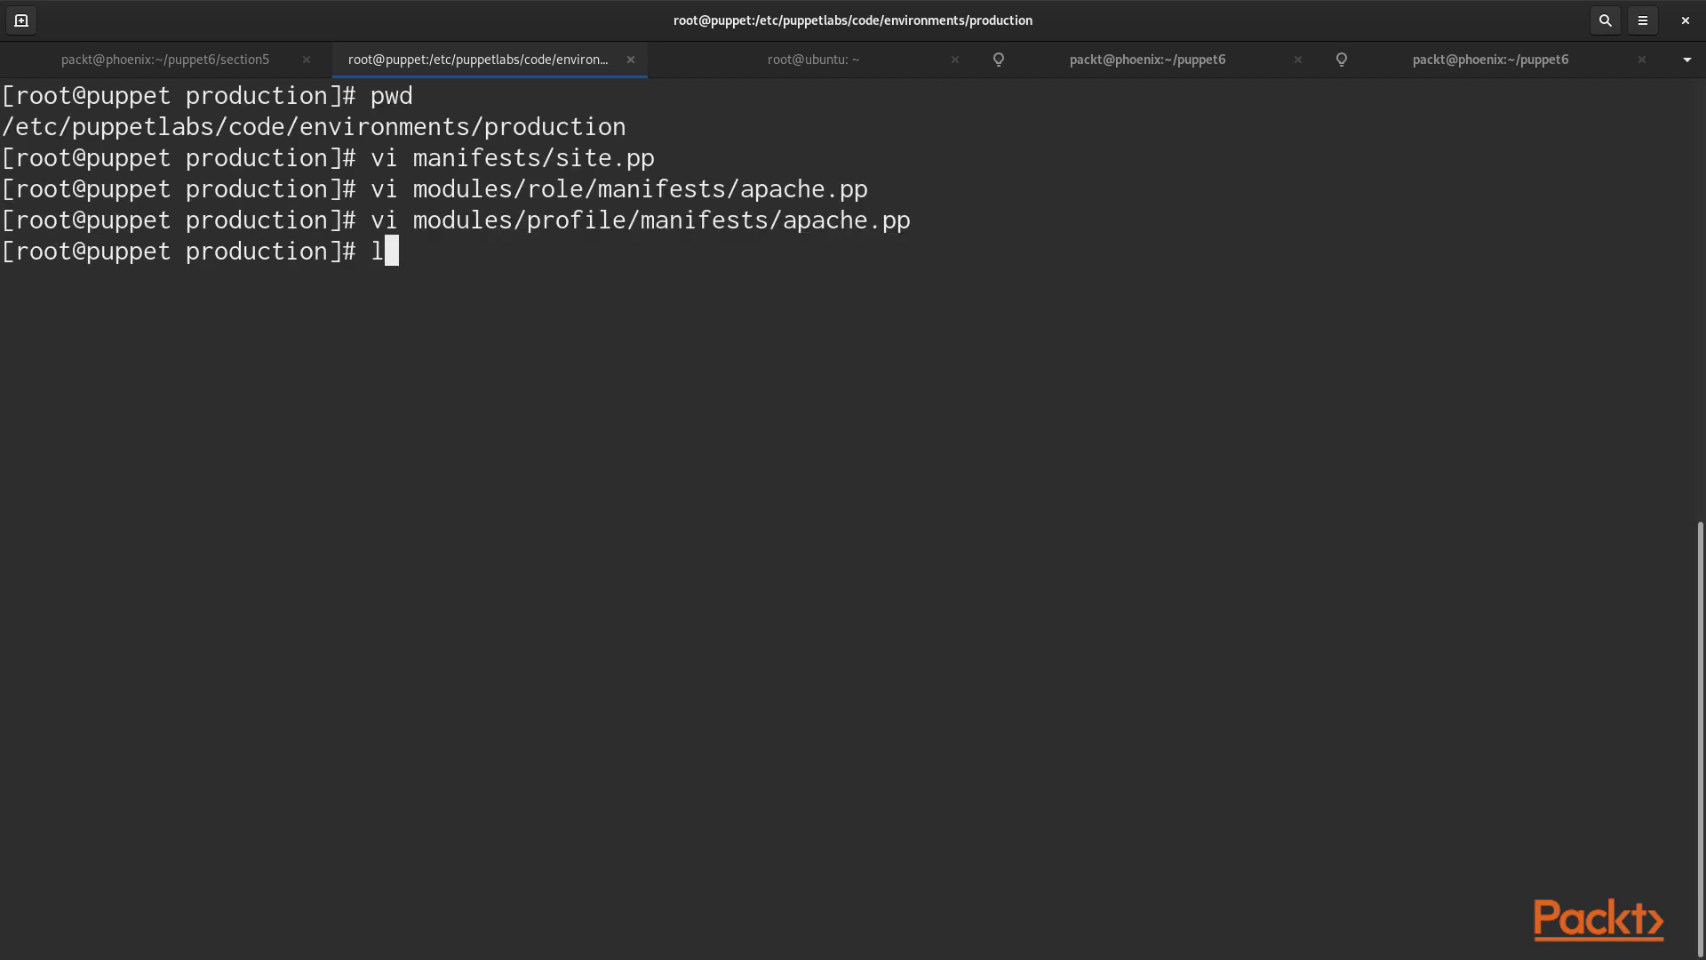
text(at)
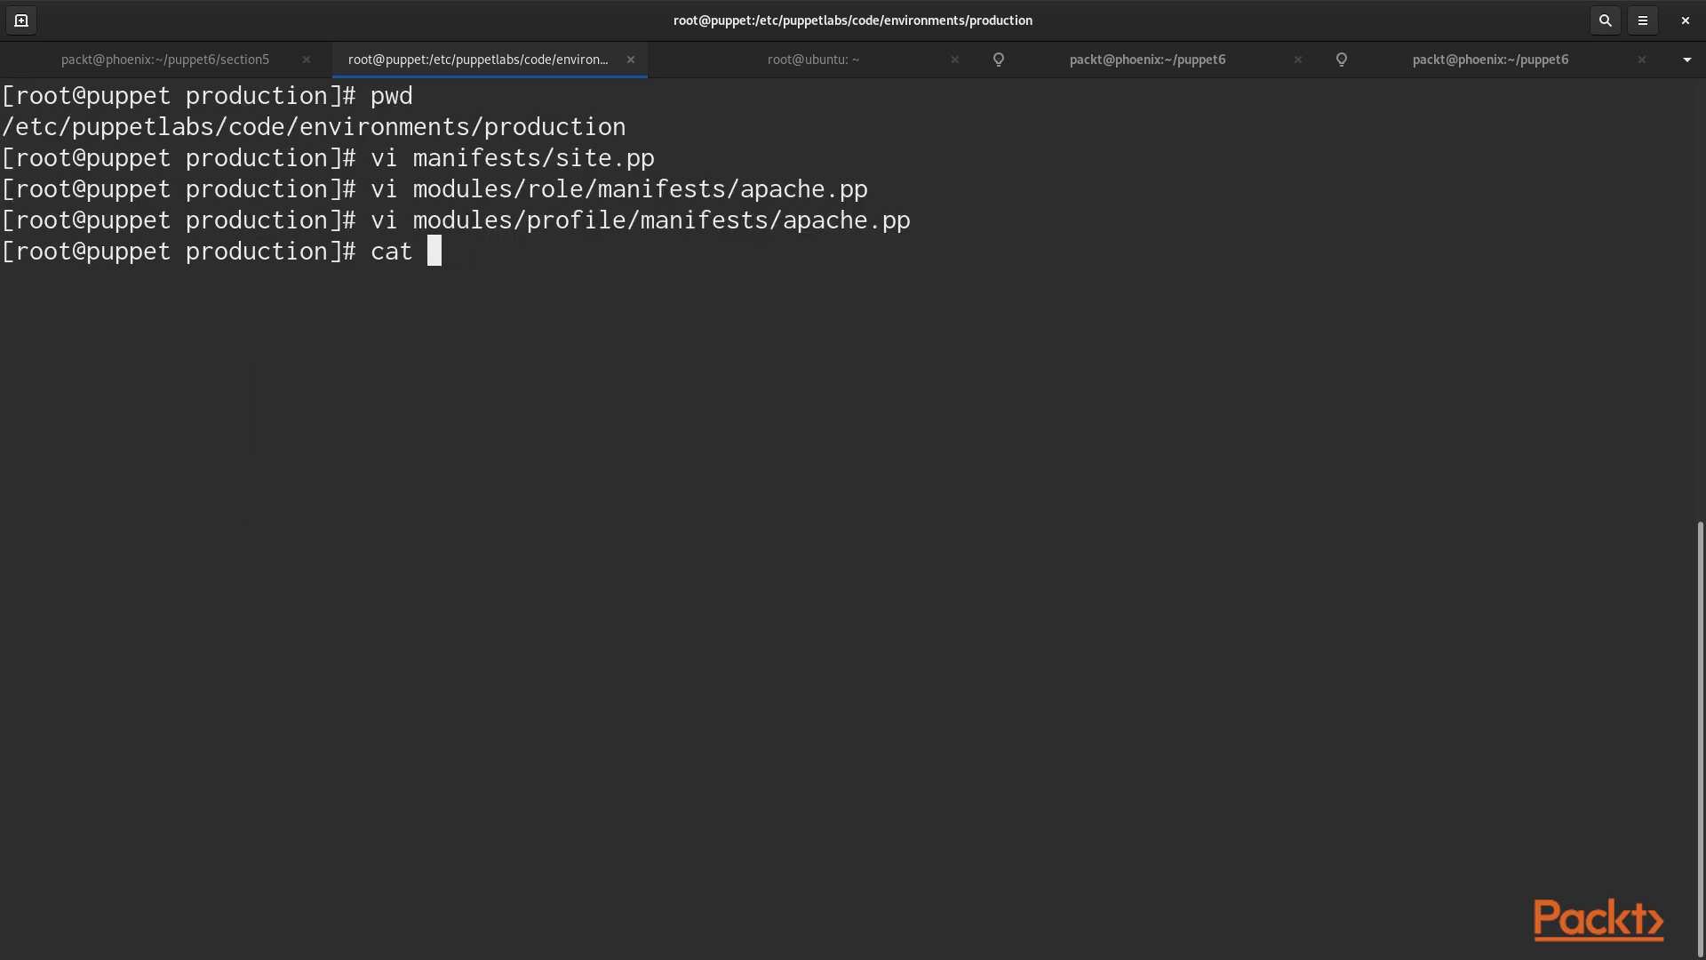
text(modules/profile/templates/index.html.epp)
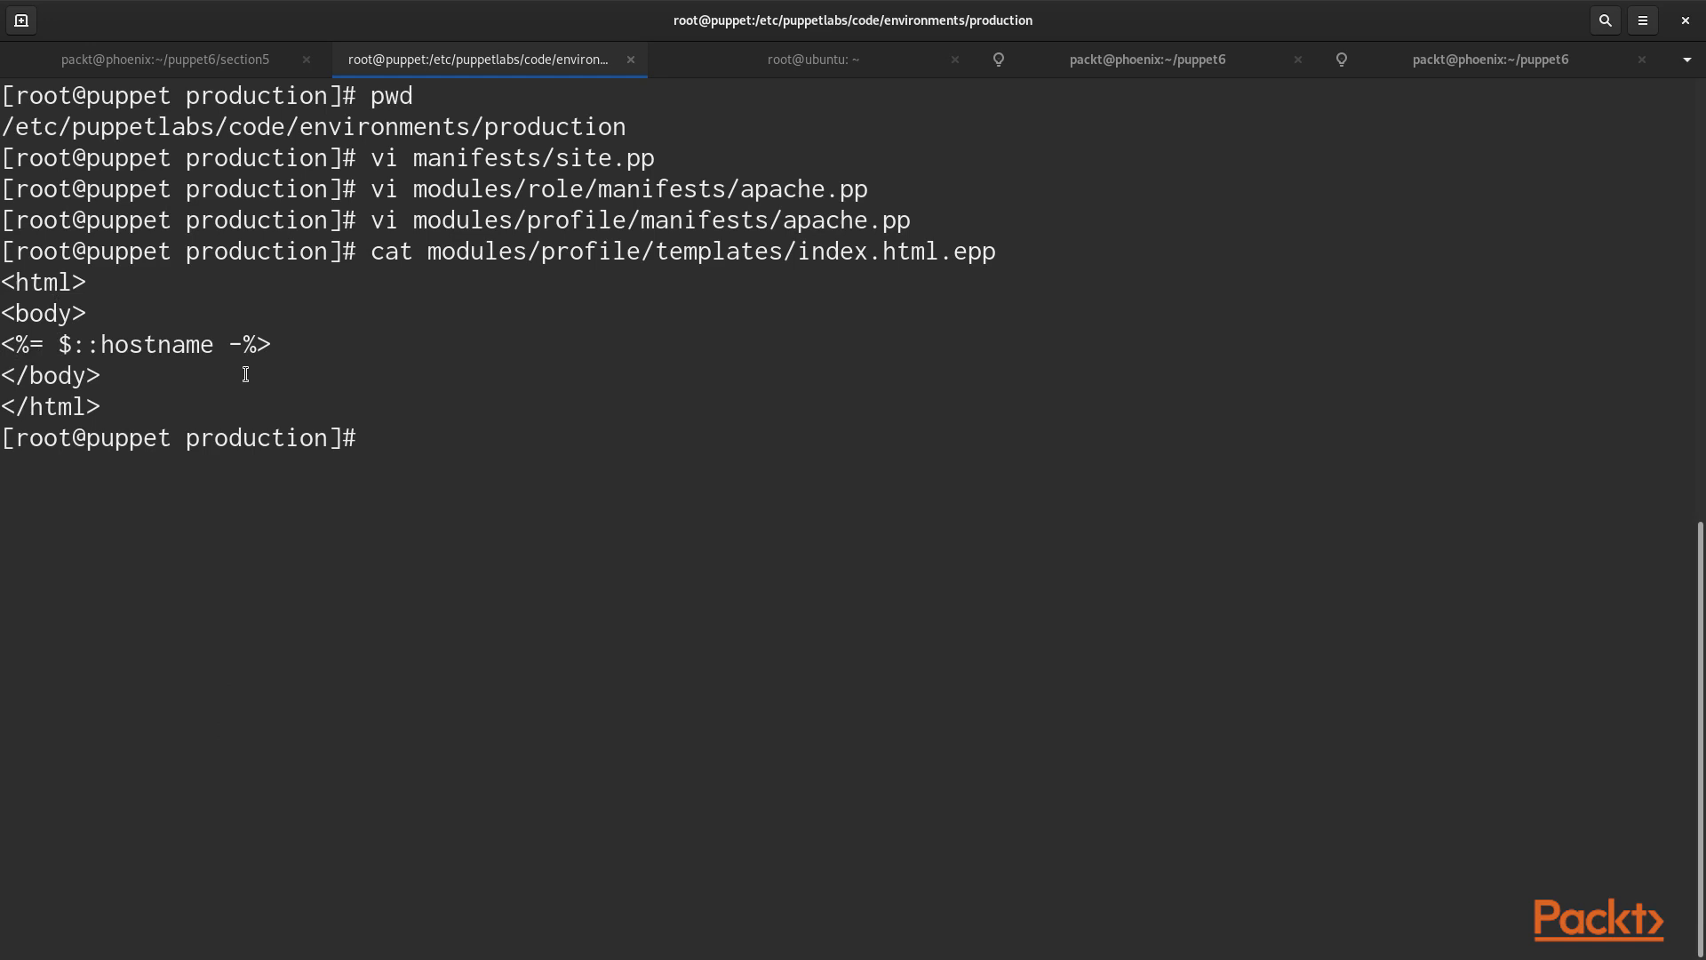
Step: Run puppet agent -t in the root@ubuntu session
click(813, 58)
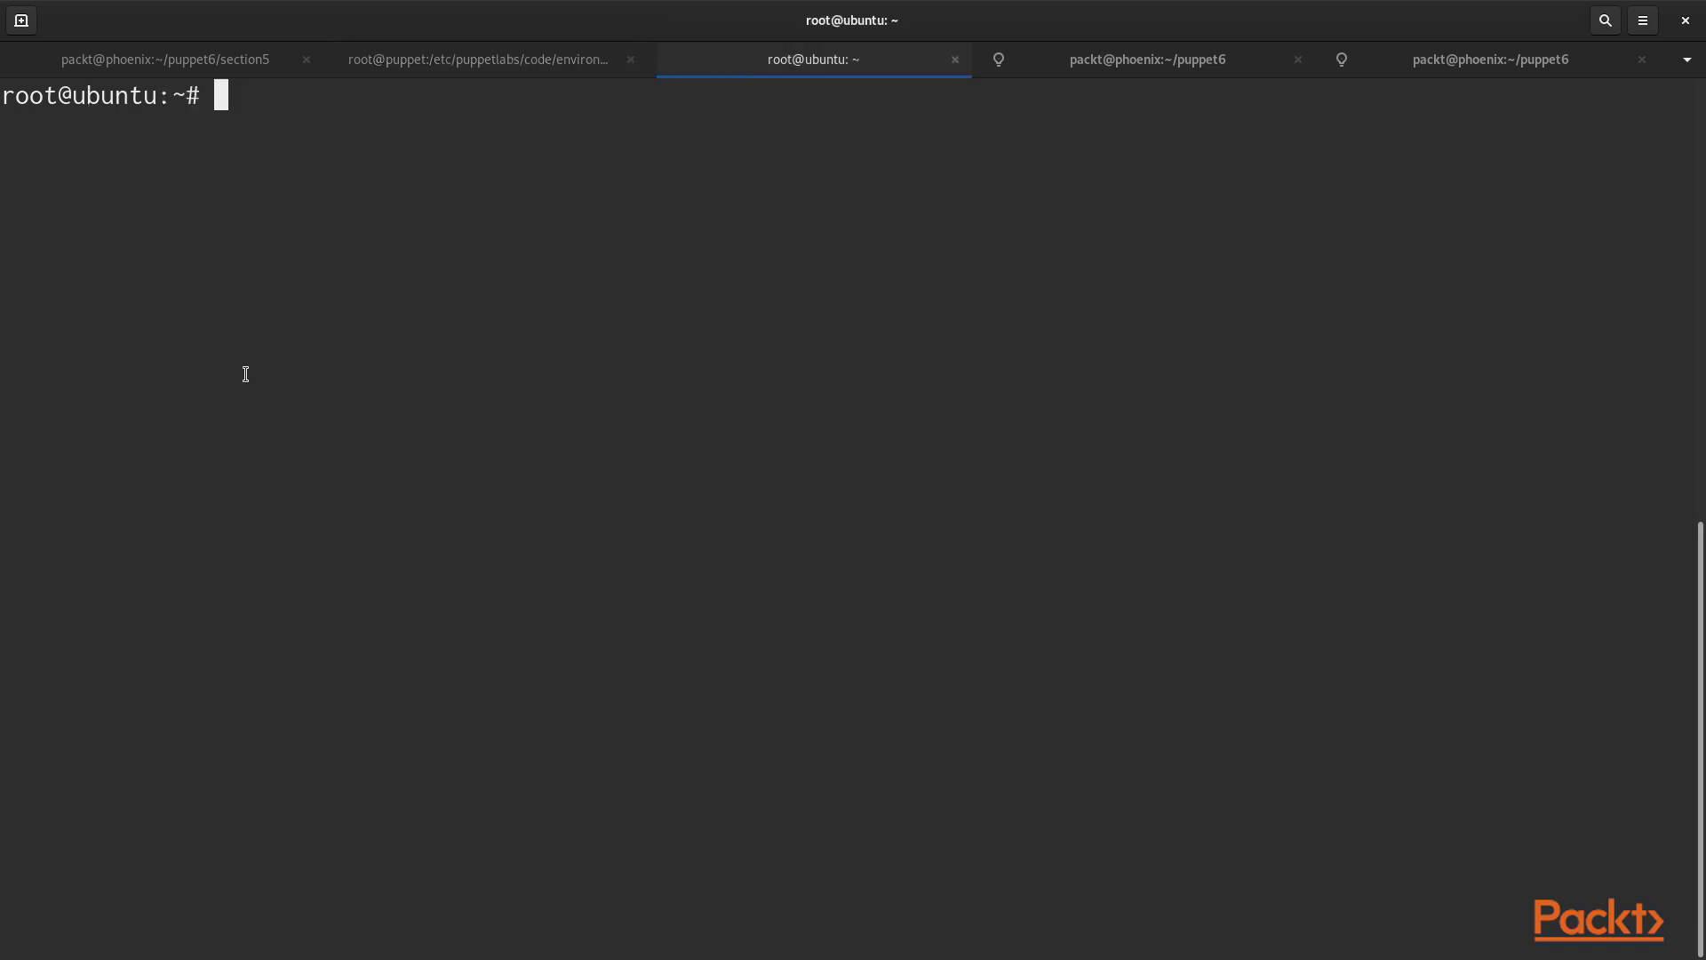
text(puppet age)
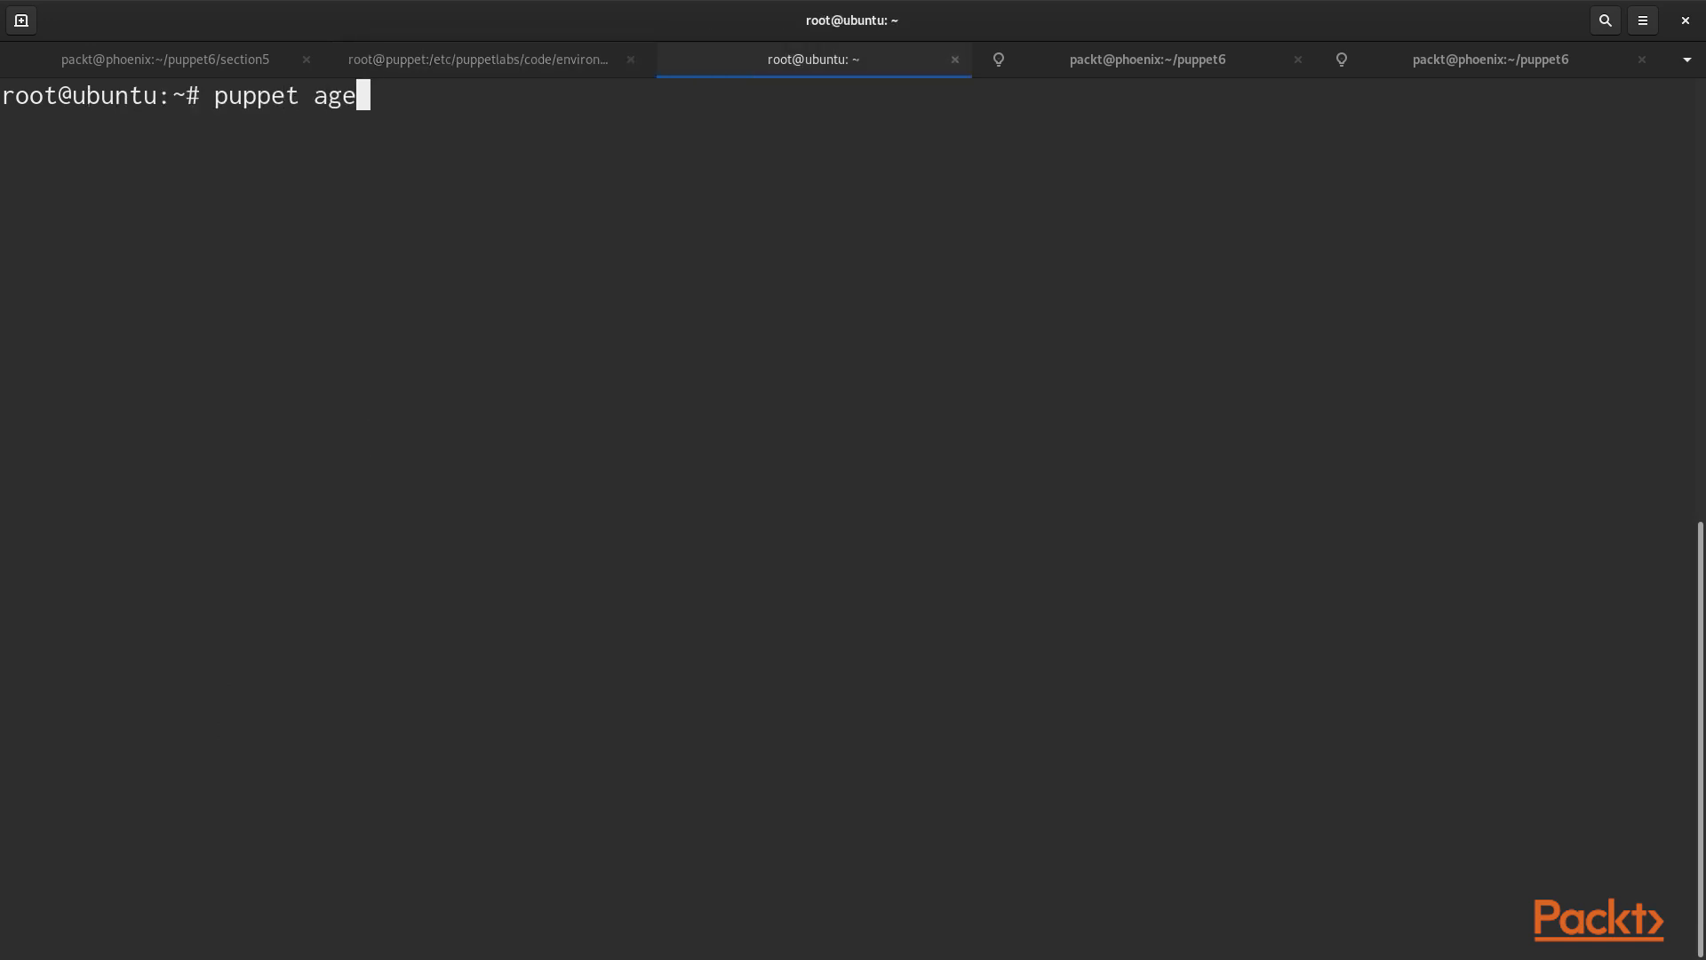
text(nt -t)
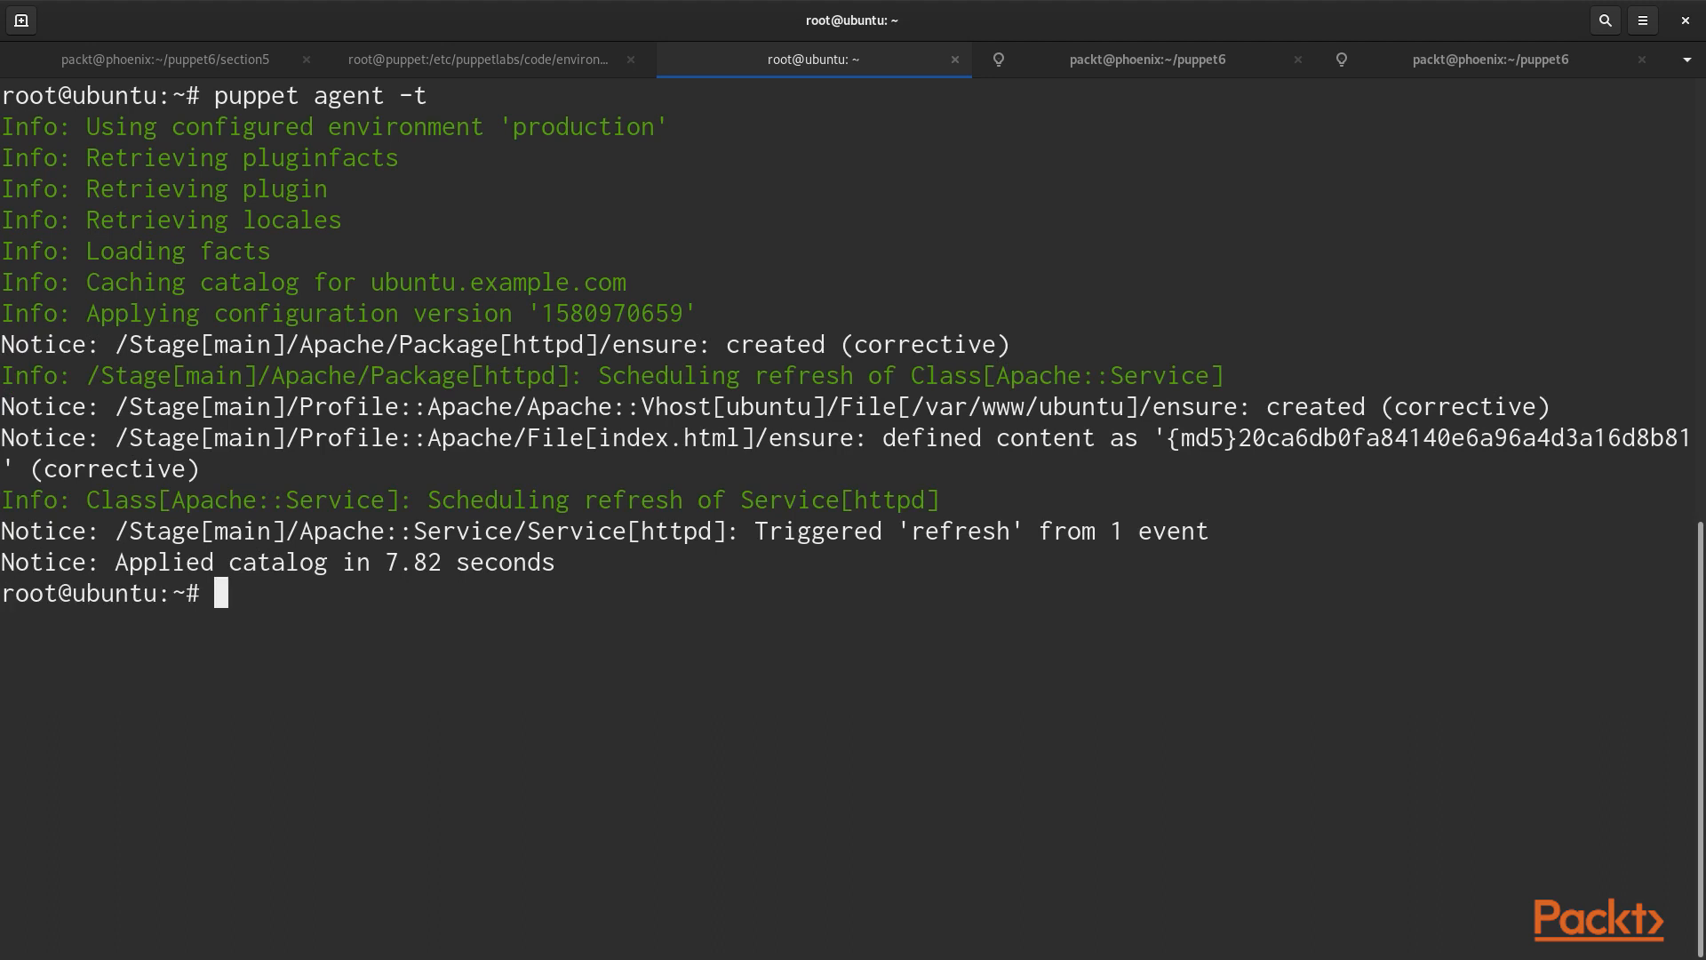
Step: List /var/www/ and /var/www/ubuntu/, cat index.html, then return to the phoenix section5 session
text(ls -l)
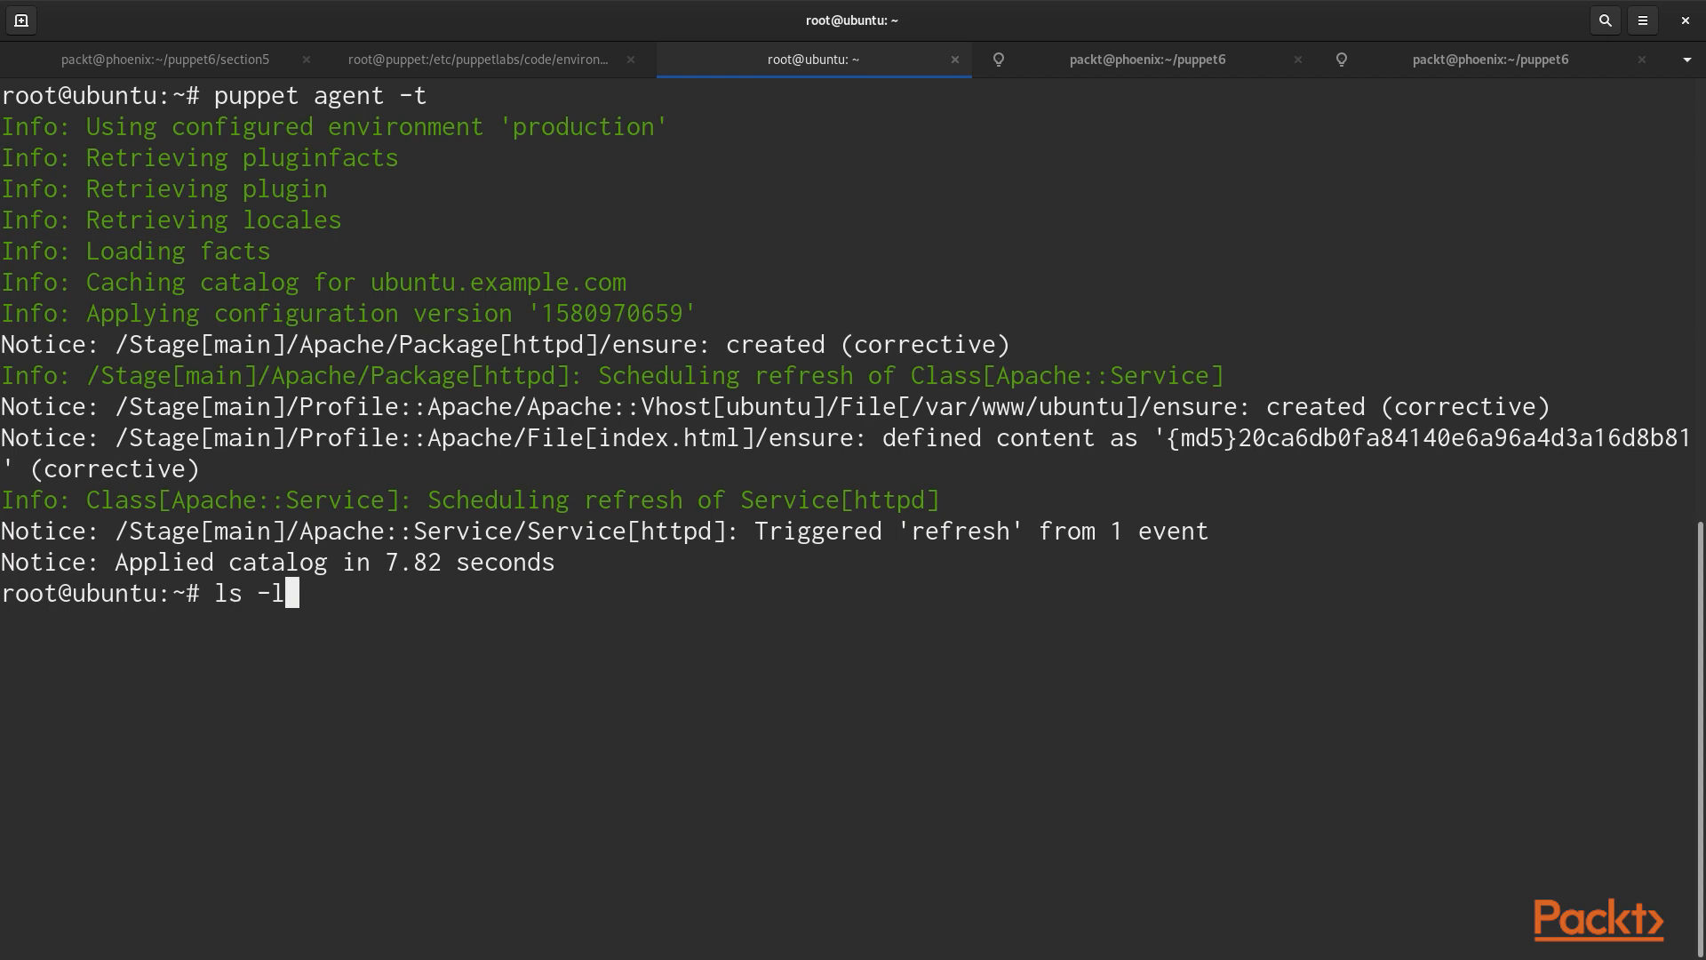
text(/var/www/)
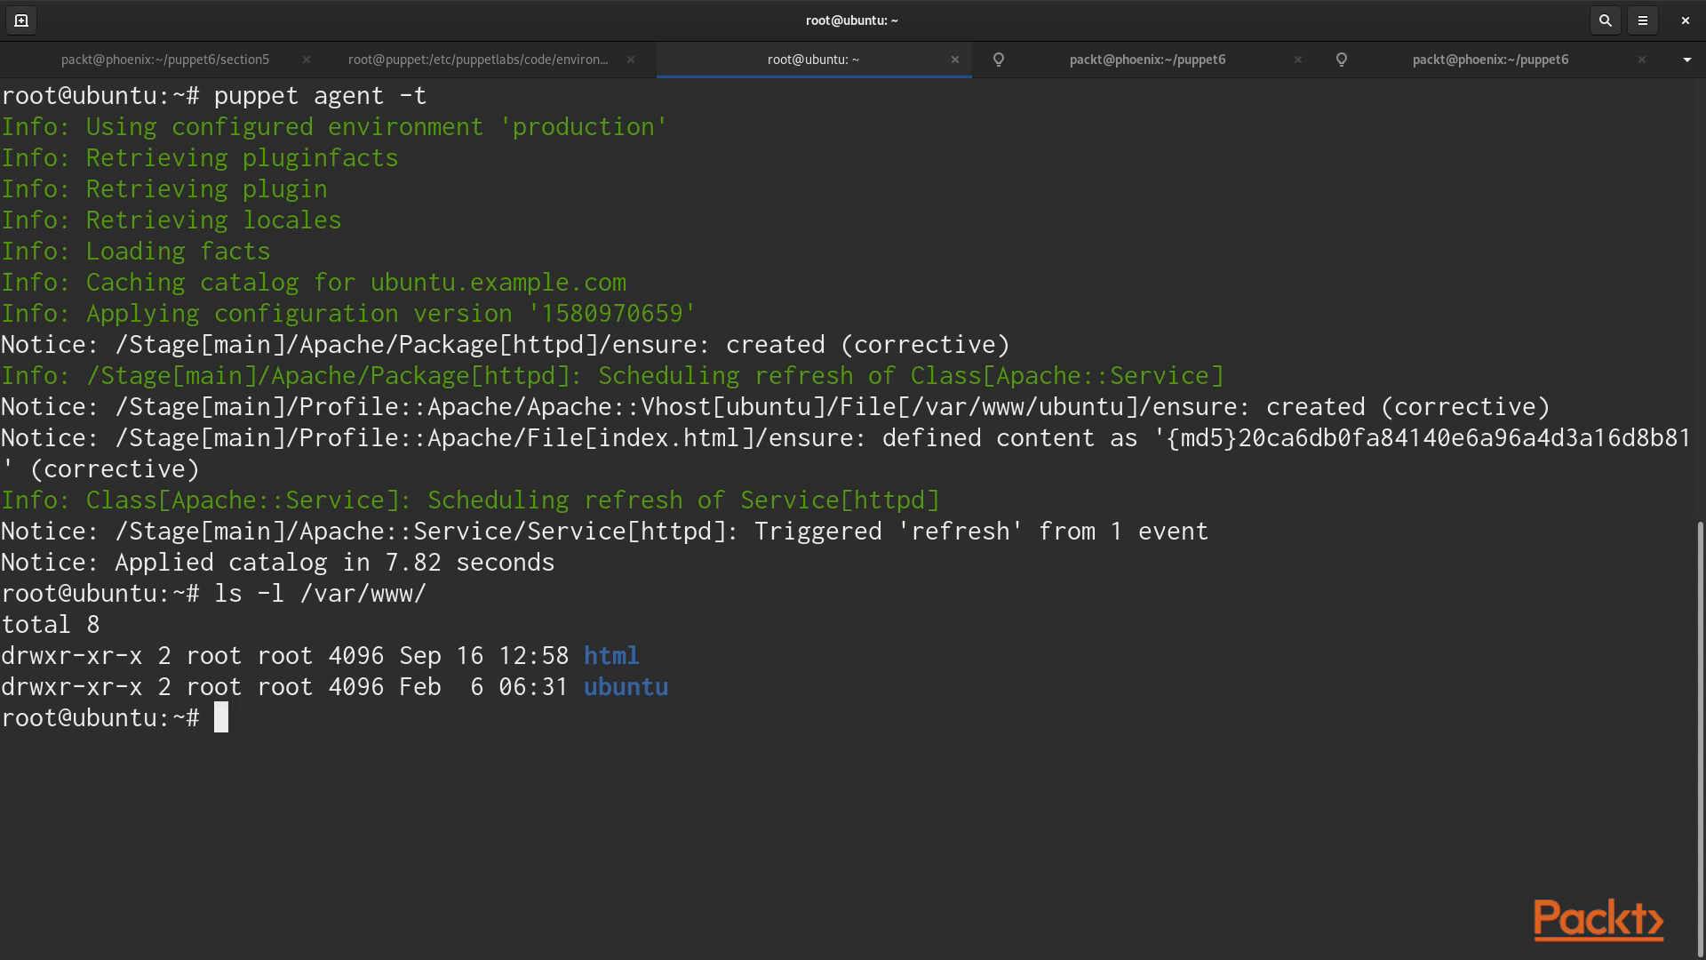
text(ls -l /var/www/)
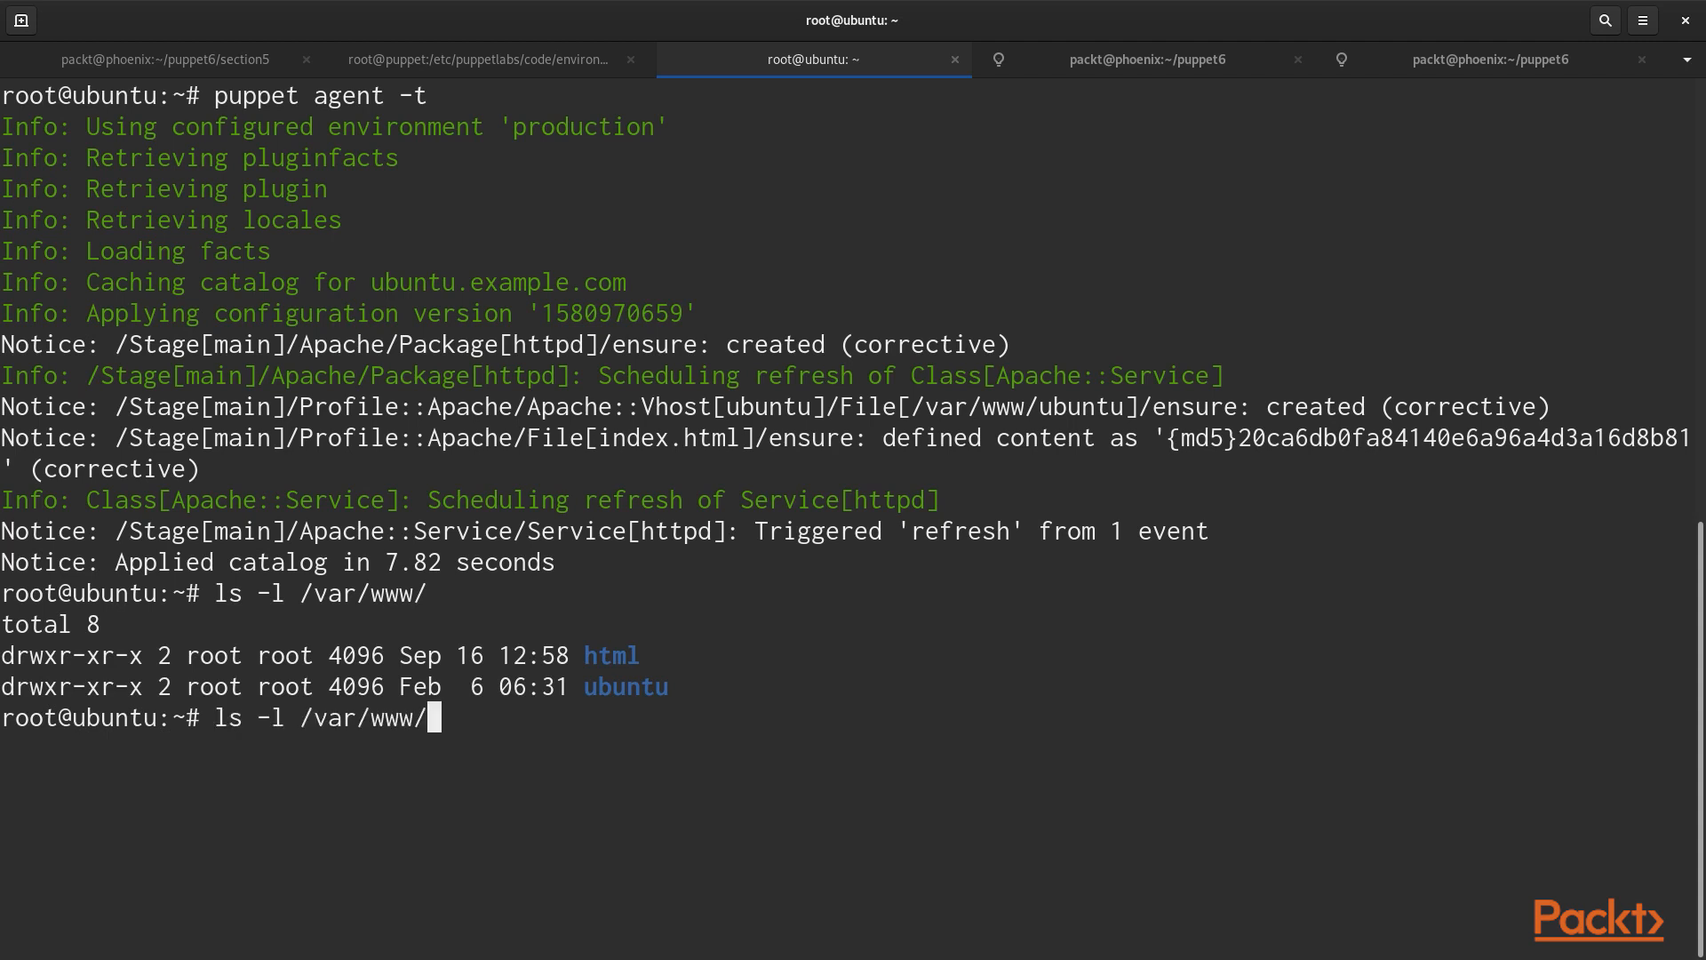
text(ubuntu/)
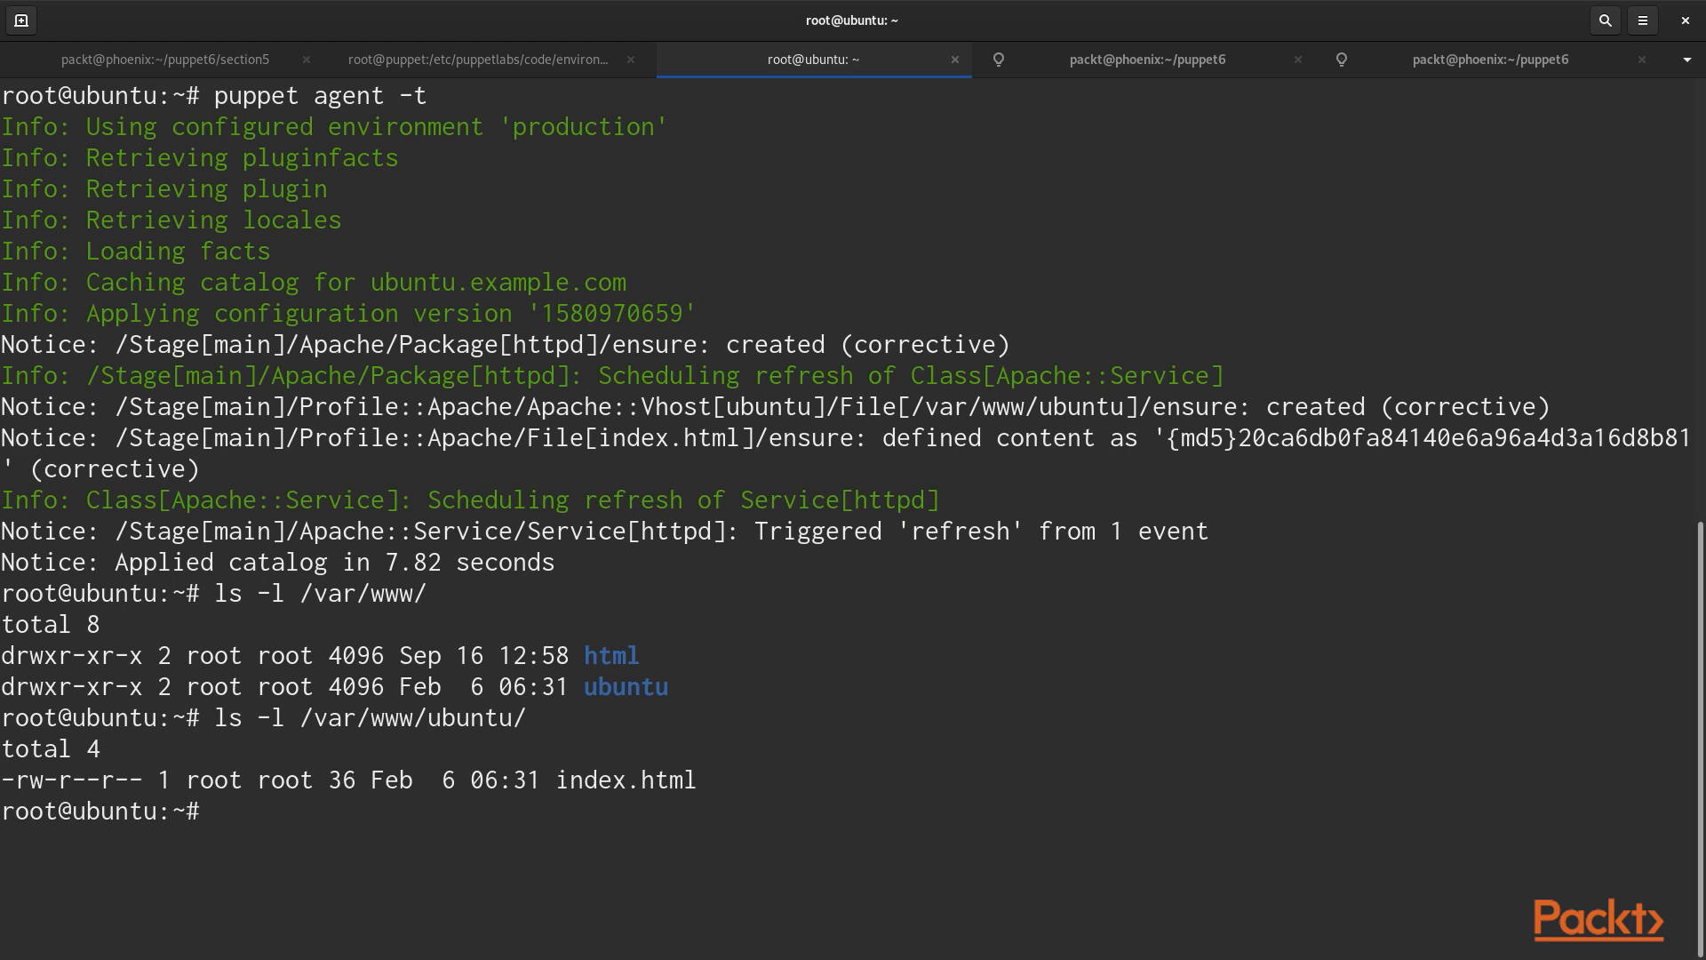
text(cat /var)
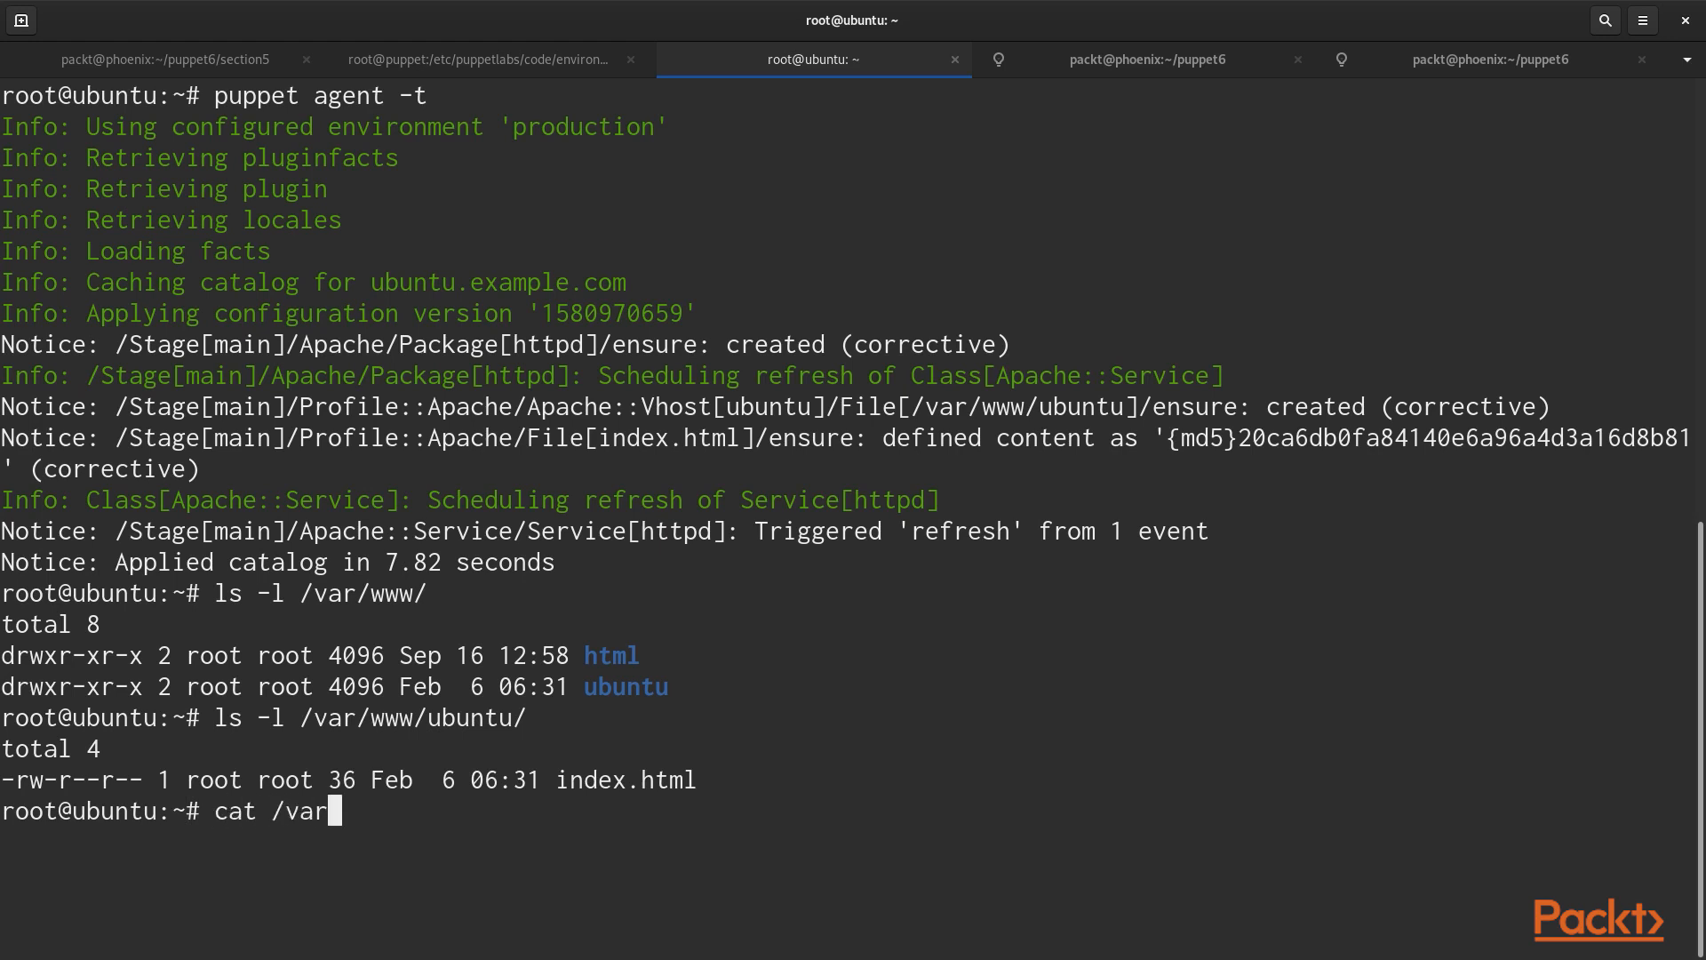
text(/www/ubuntu/index.html)
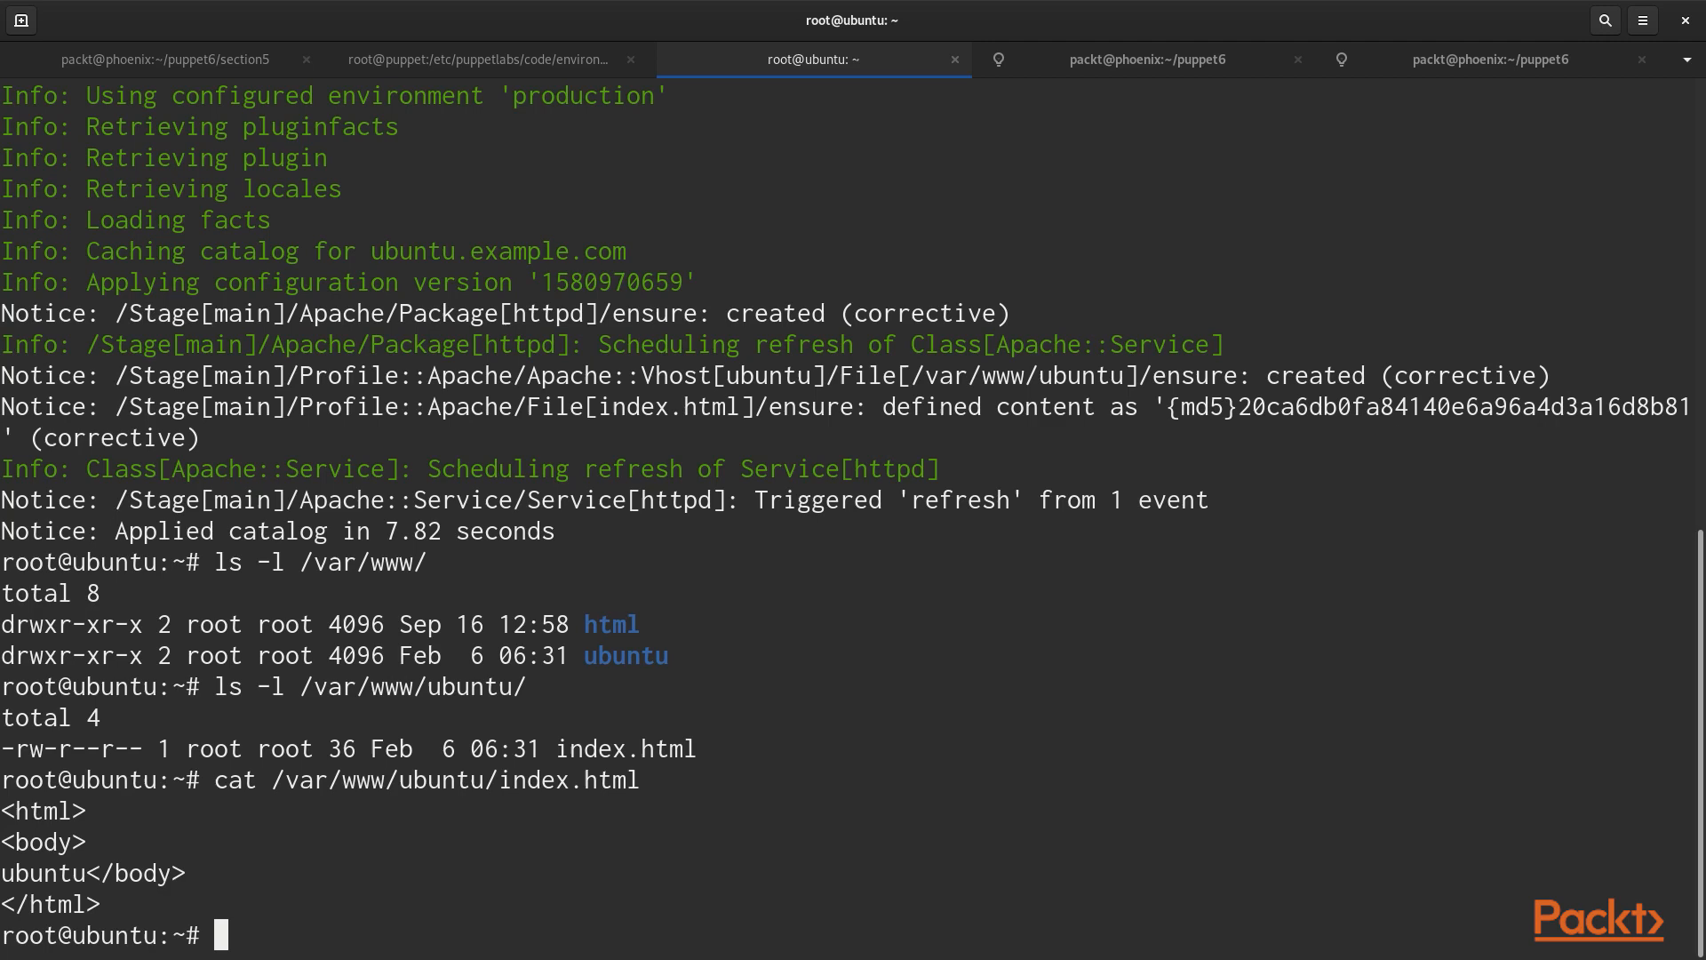
click(161, 59)
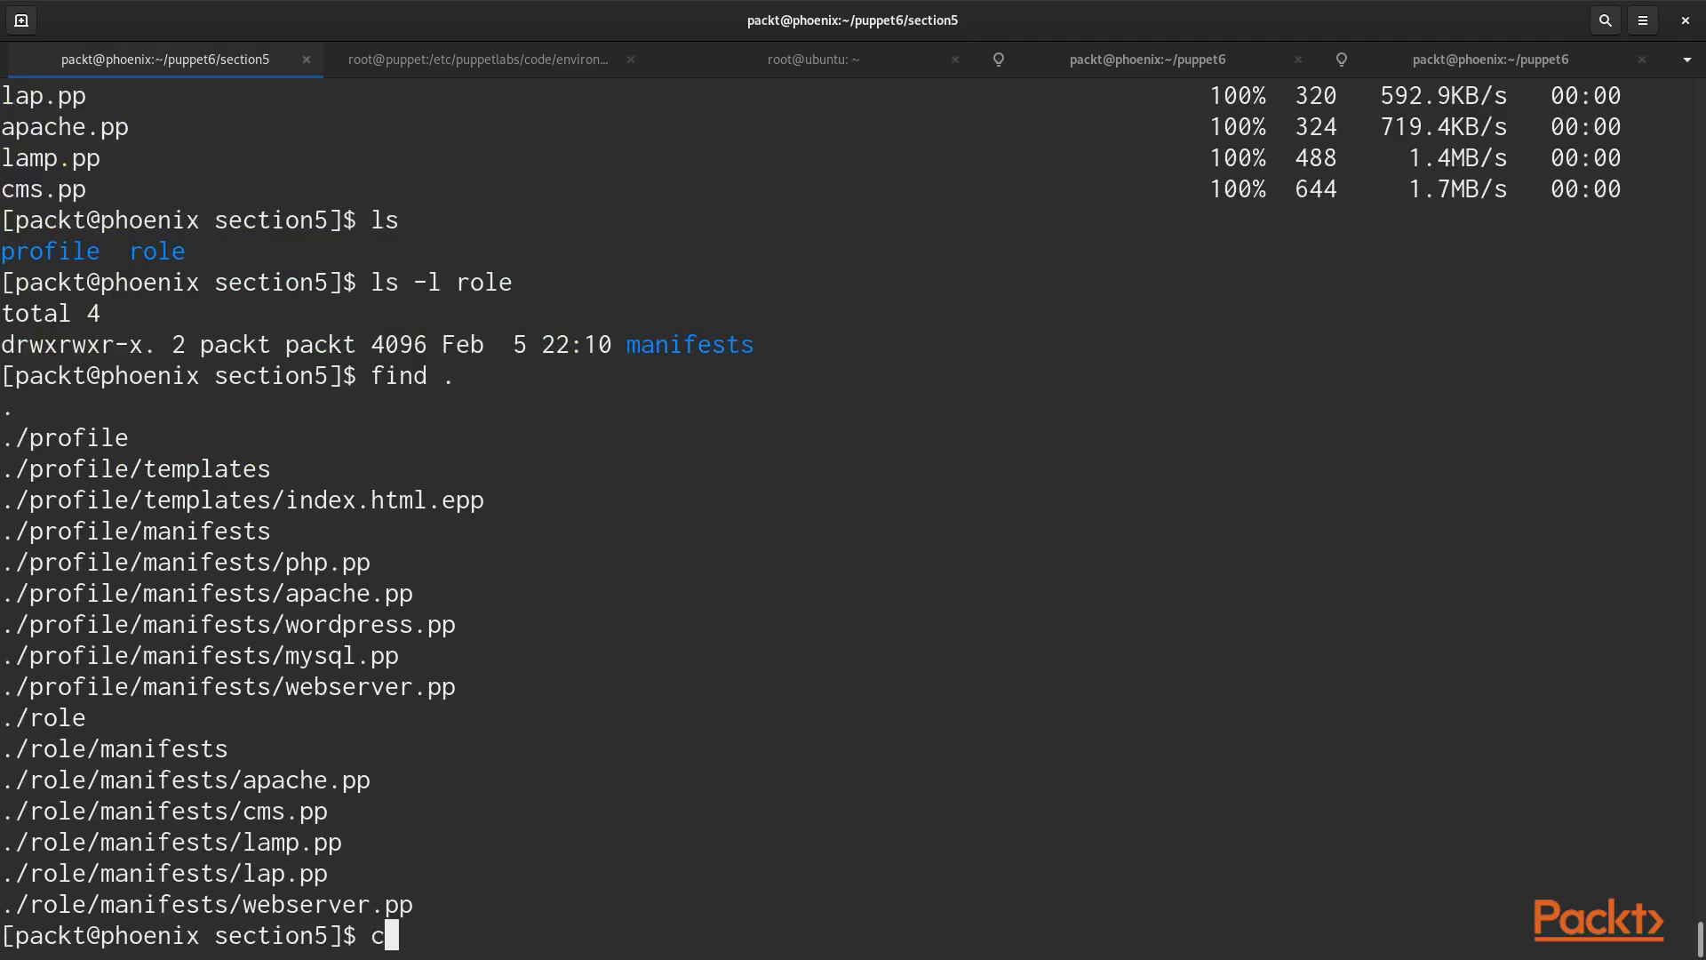